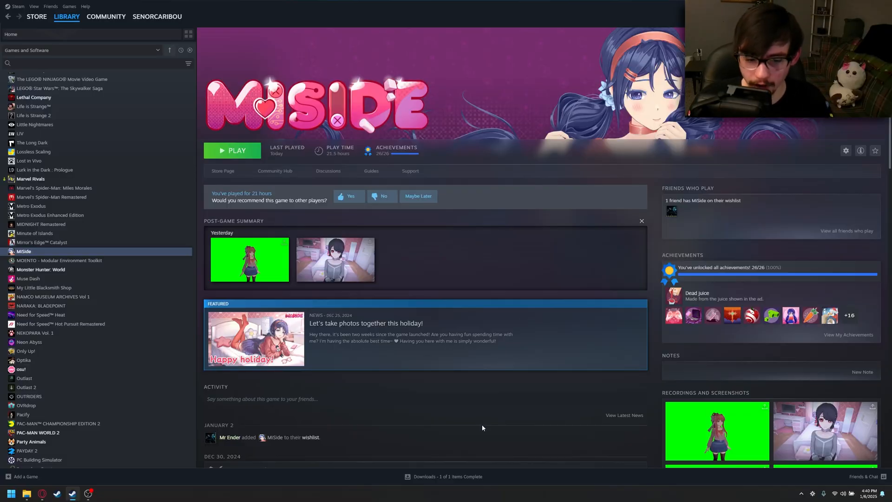
Step: Browse MiSide's local game files from its Steam library entry via Manage
right_click(24, 251)
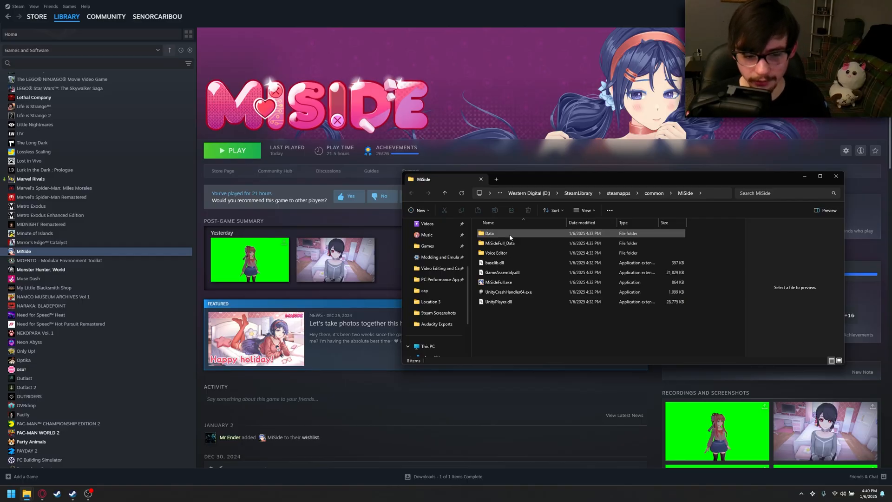
Step: Extract the Venom Mita zip and place its Ideal folder in MiSide\Data\Custom
double_click(489, 233)
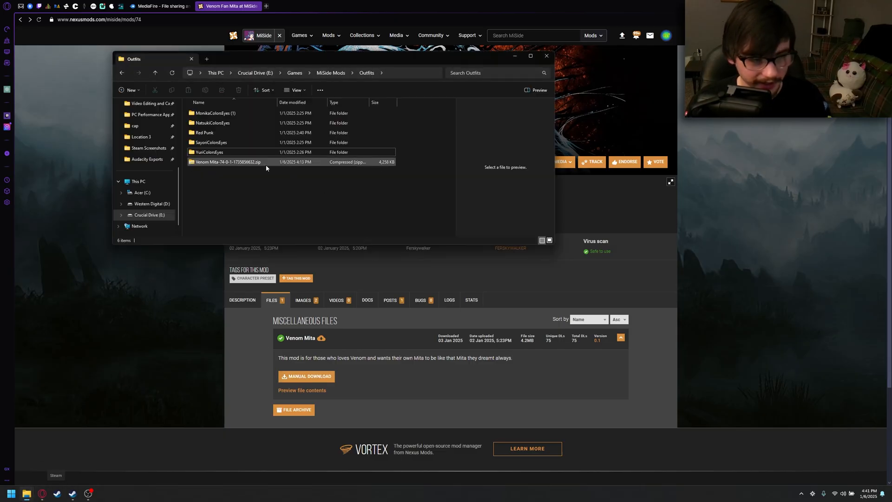
right_click(225, 162)
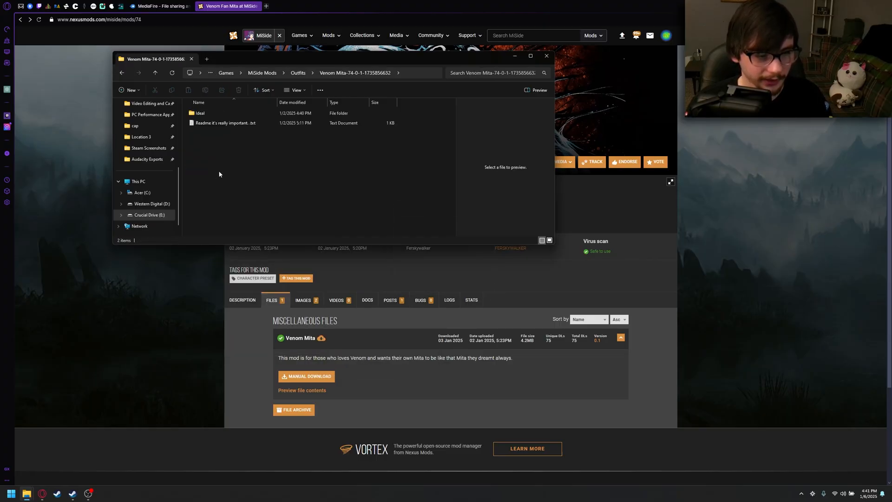
mouse_move(243, 181)
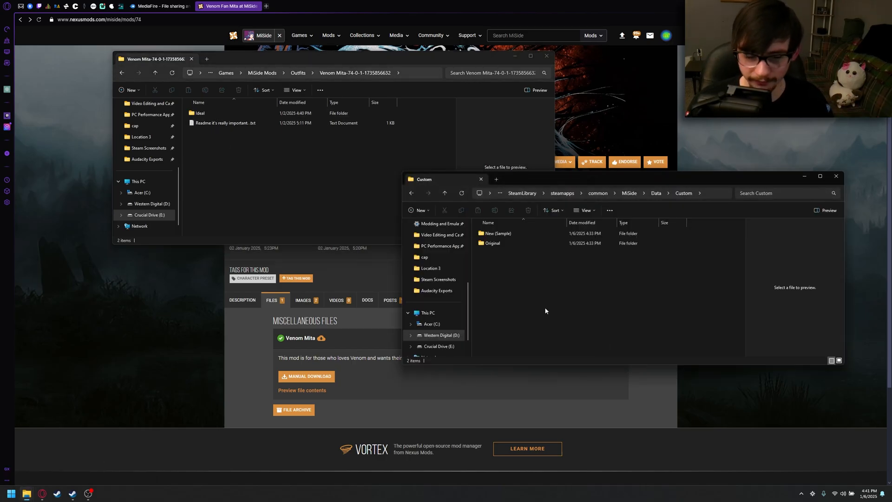
double_click(200, 113)
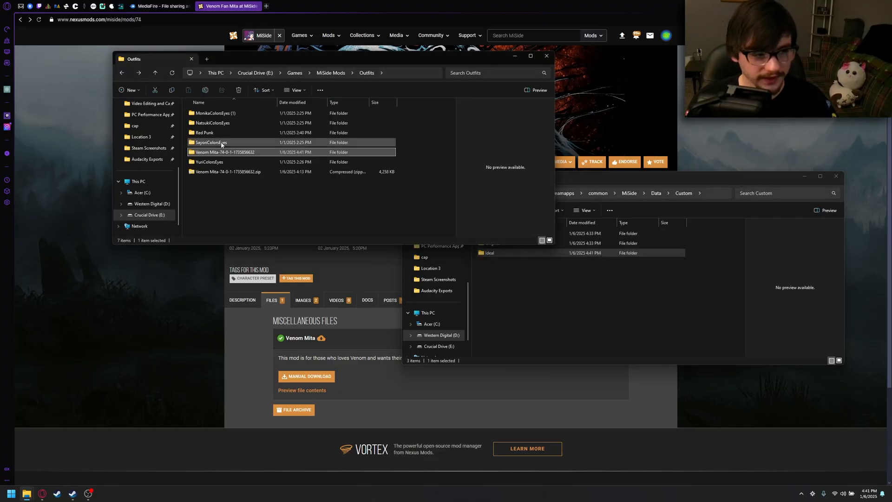
double_click(224, 152)
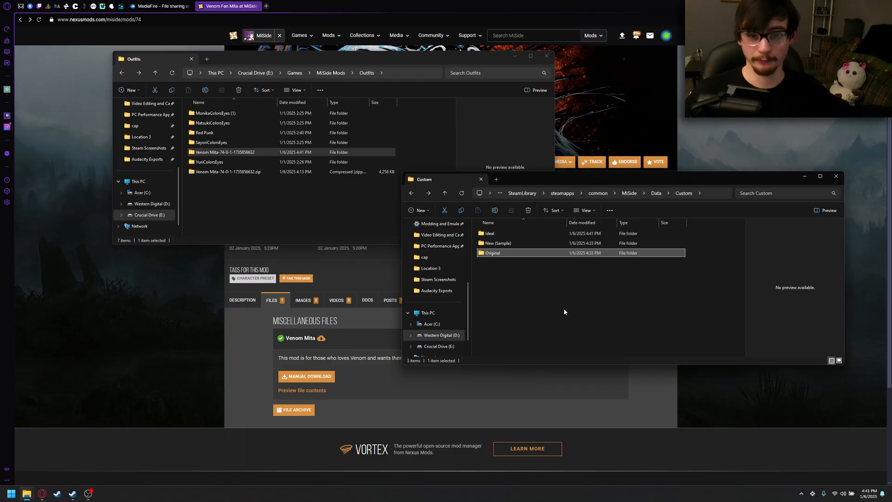
mouse_move(579, 335)
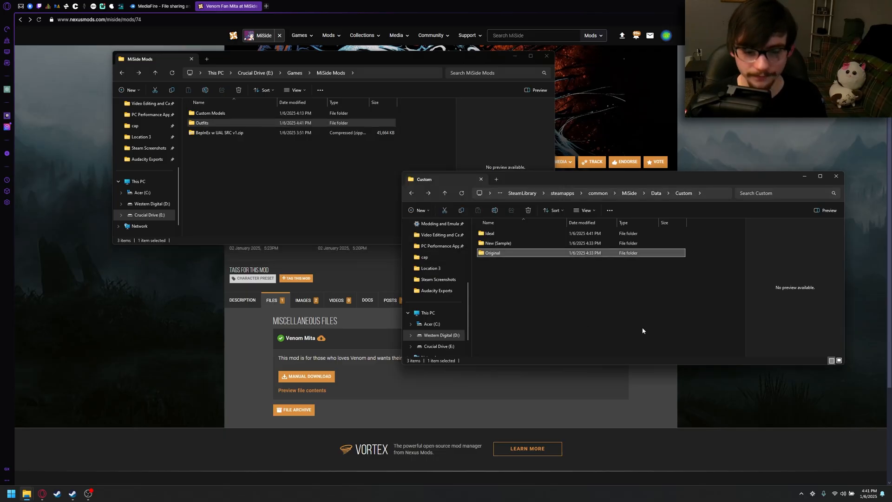
Step: Navigate one window up to MiSide Mods and the other up to steamapps\common
click(642, 331)
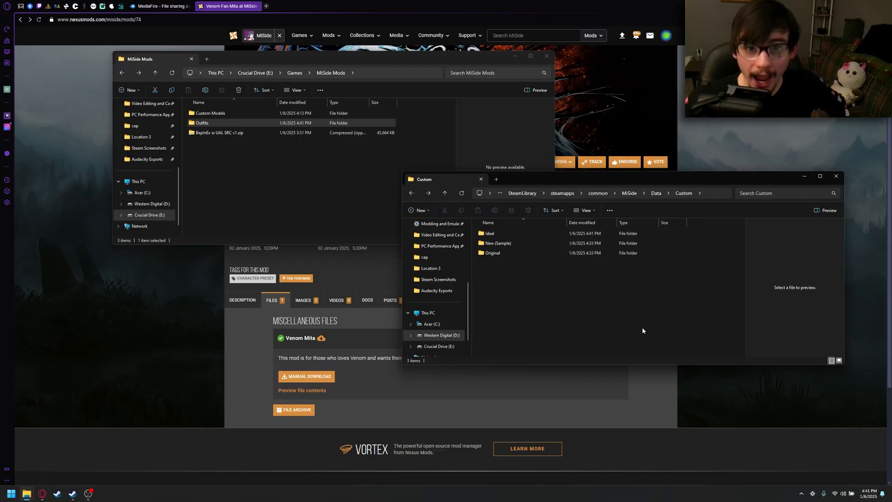
mouse_move(569, 317)
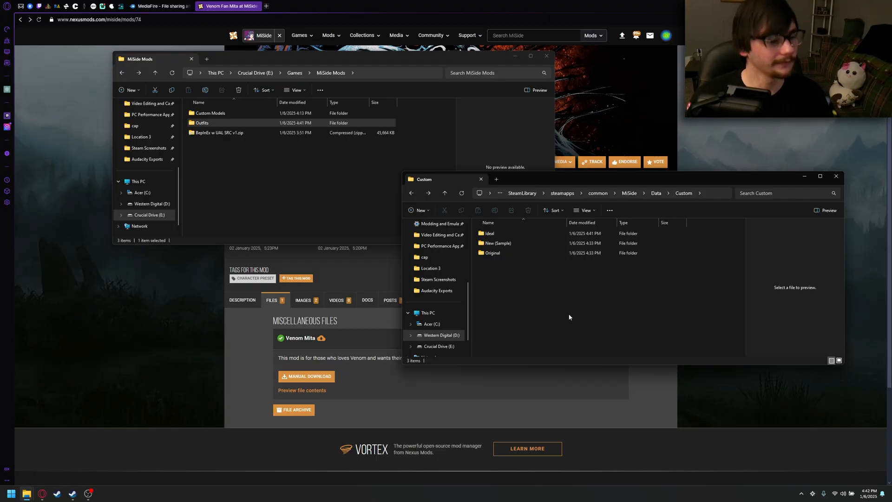
click(305, 218)
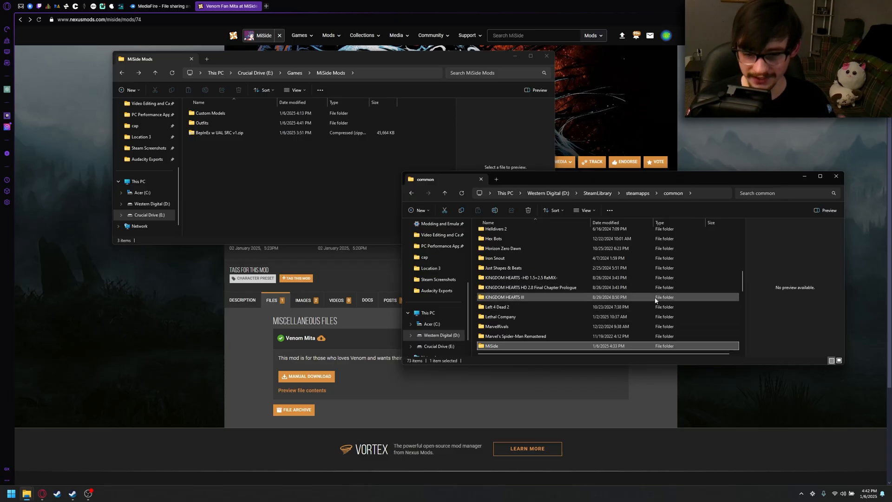
Step: Extract the BepInEx zip with WinRAR into the copied MiSide game folder path
double_click(492, 345)
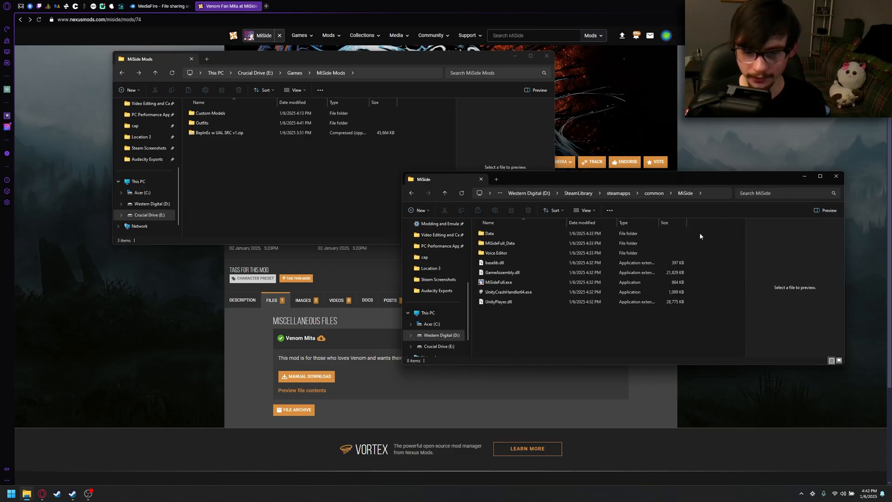
click(673, 193)
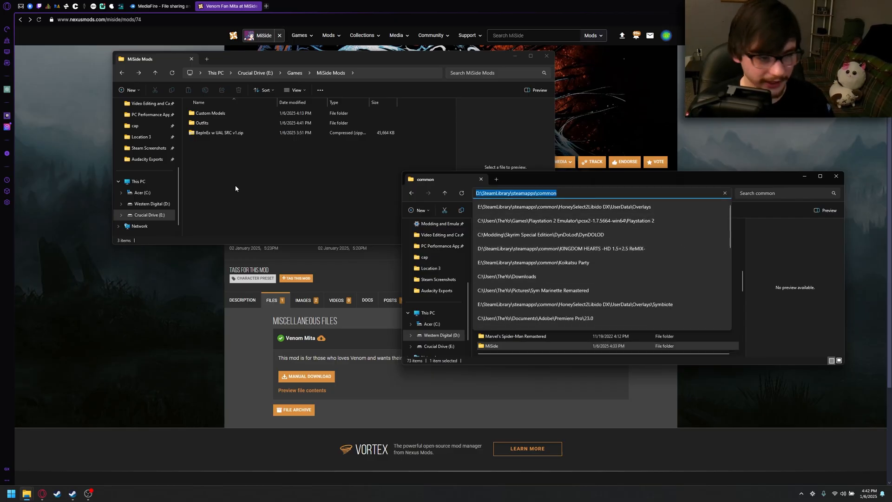
right_click(219, 132)
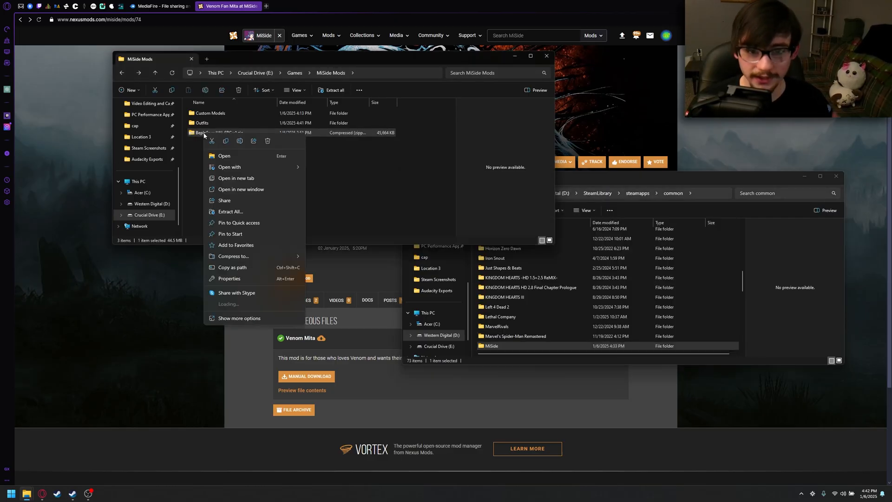
click(371, 286)
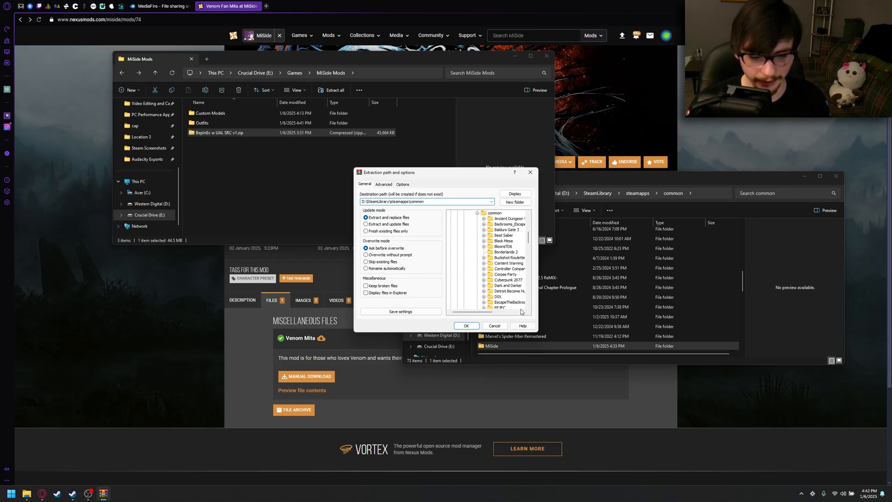
click(466, 326)
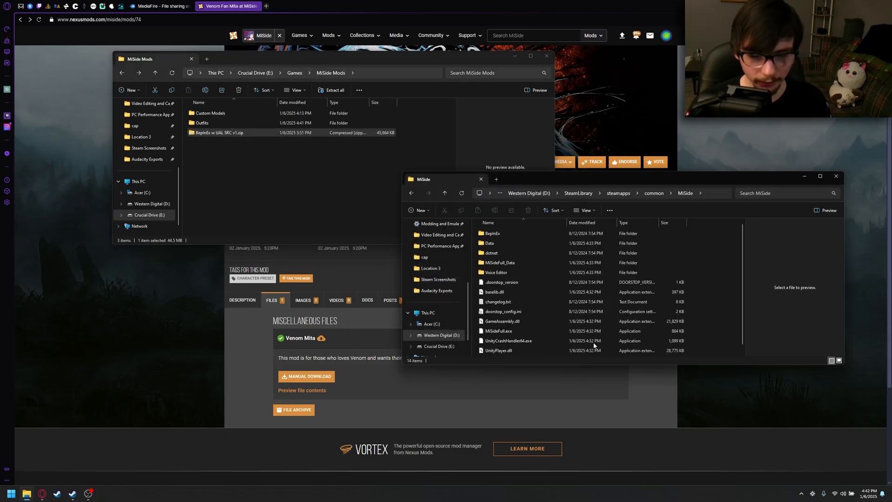
Step: Extract the Ellen-43 archive and open its Ellen folder alongside the MiSide game folder
scroll(down, 3)
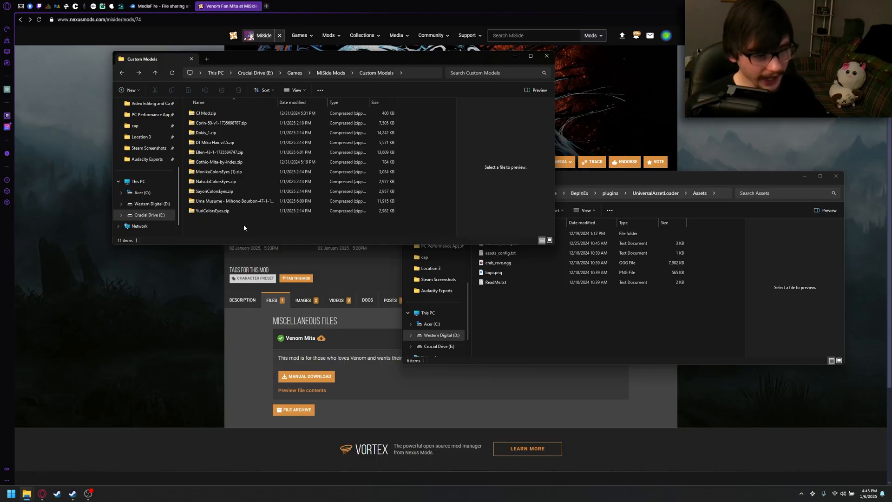
click(218, 152)
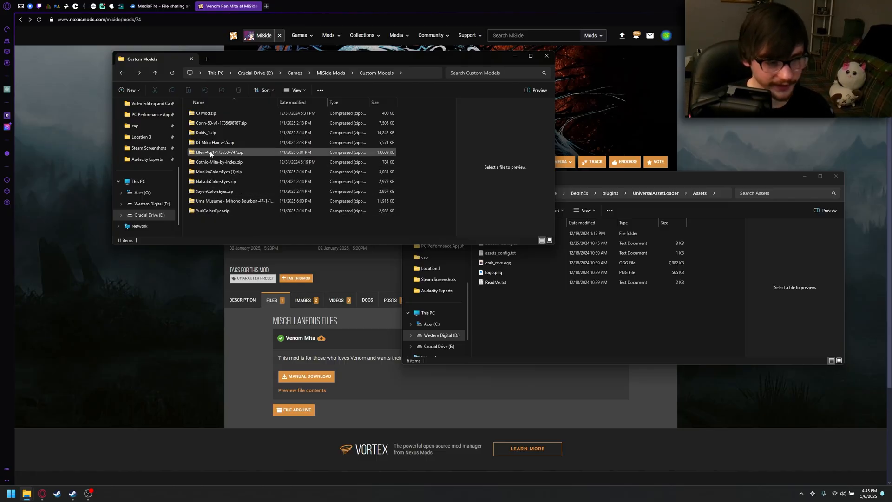
right_click(218, 152)
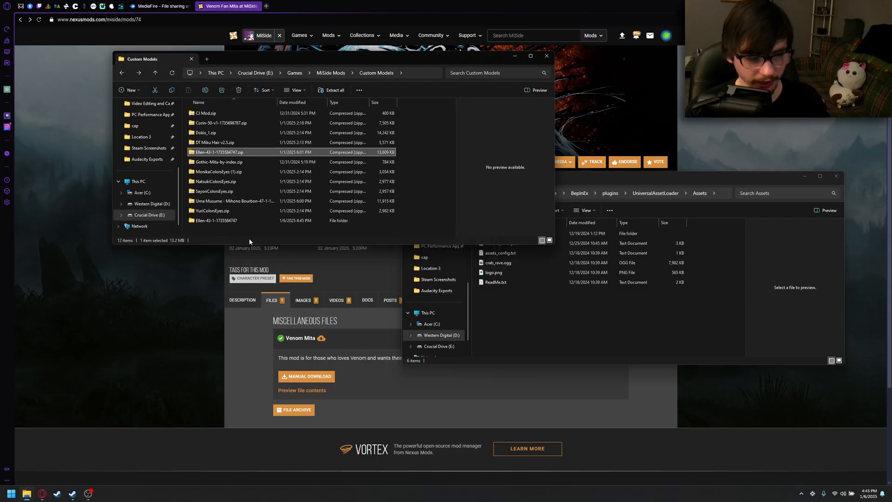
double_click(212, 220)
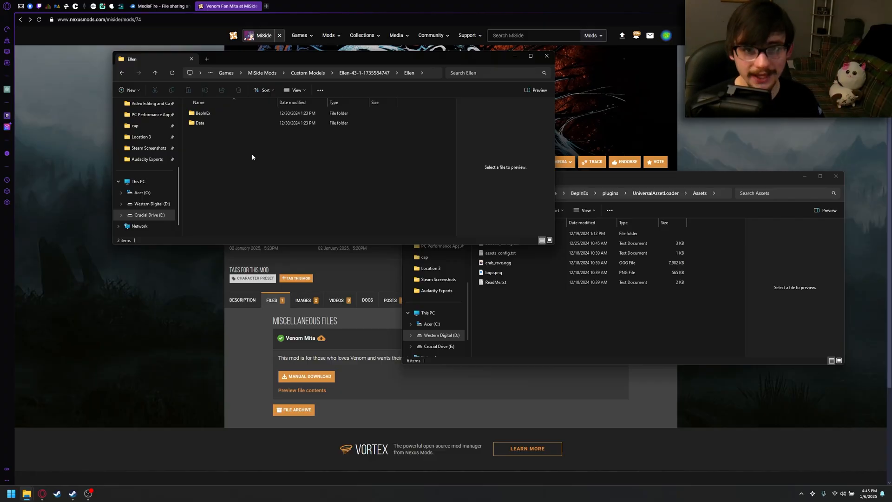
double_click(199, 123)
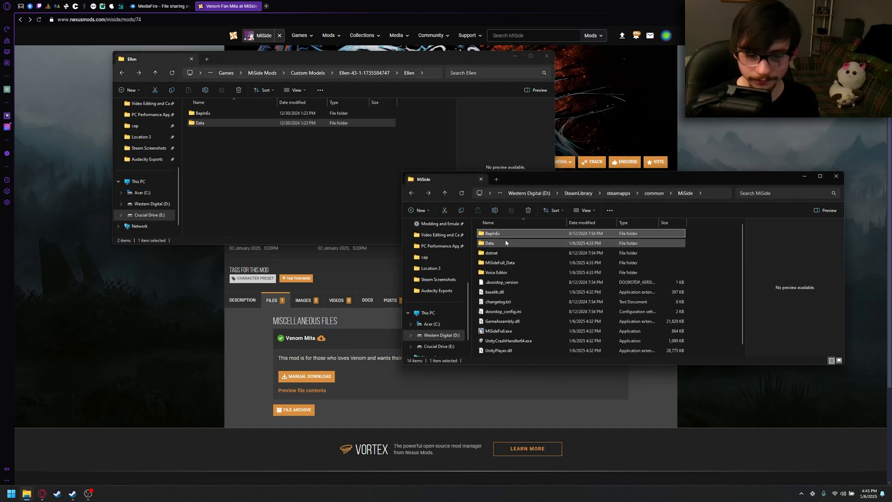
Step: Copy the Ellen folder into BepInEx\plugins\UniversalAssetLoader\Assets and verify its FBX and textures
double_click(489, 244)
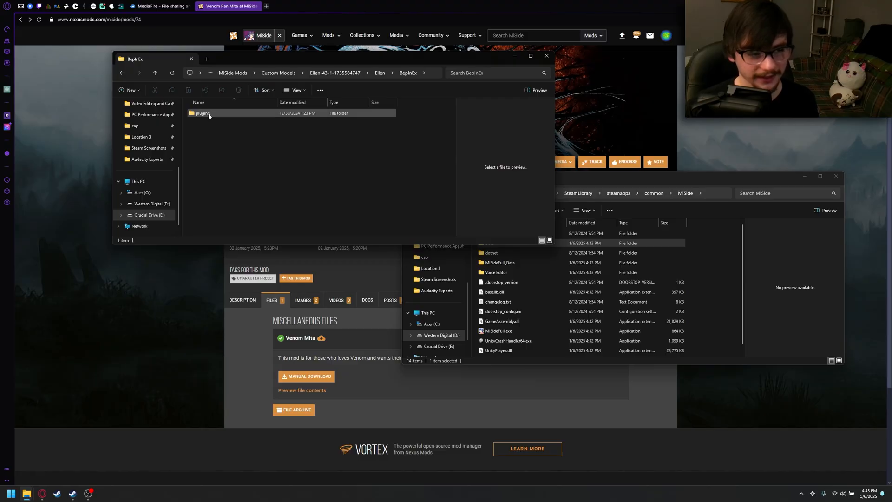
double_click(202, 112)
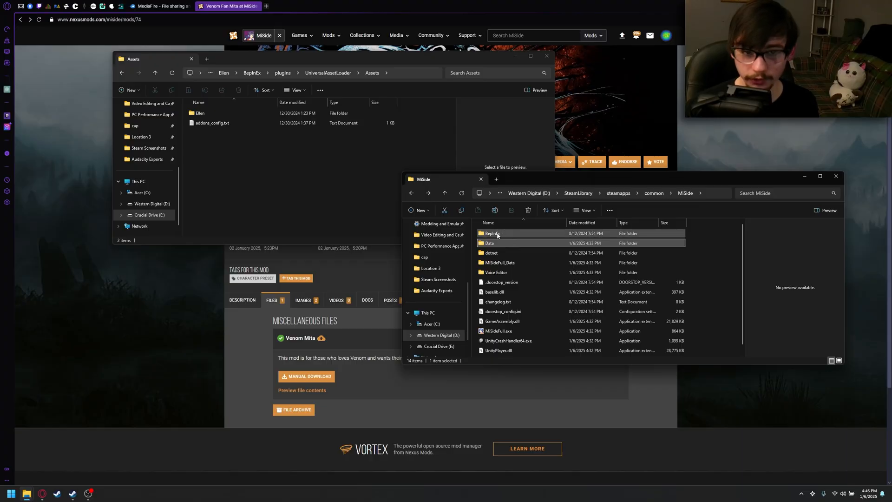
double_click(490, 233)
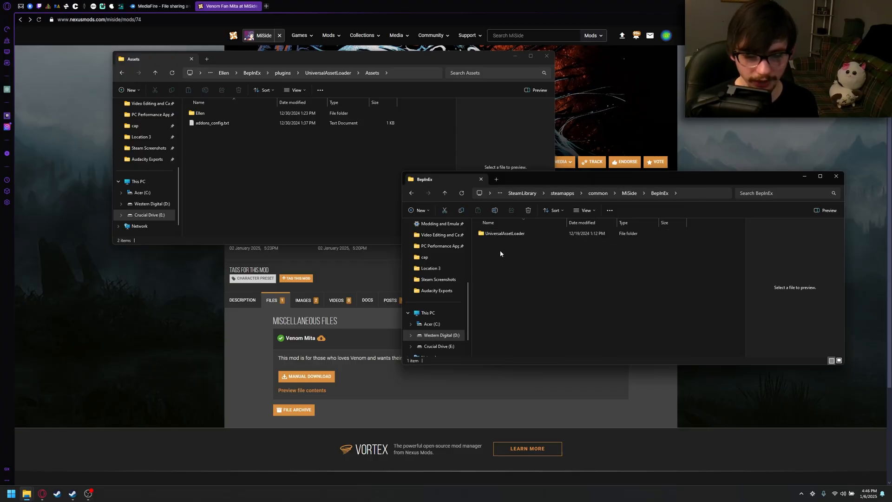
double_click(504, 233)
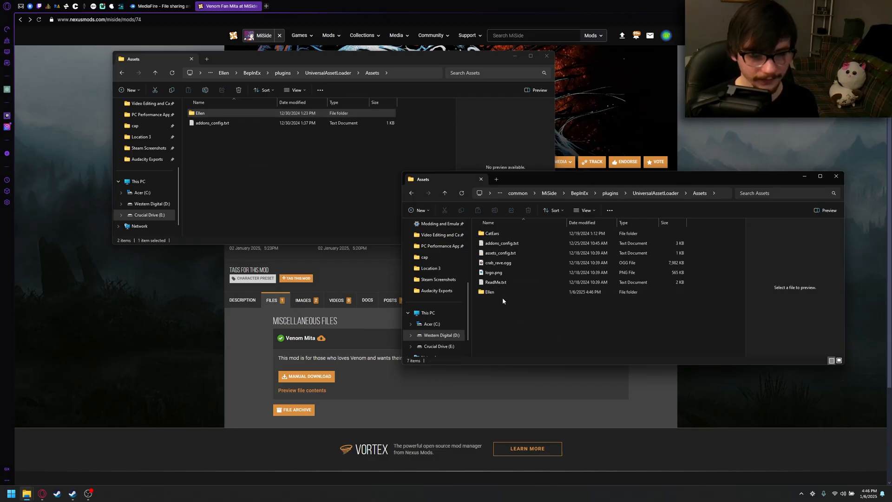
double_click(489, 292)
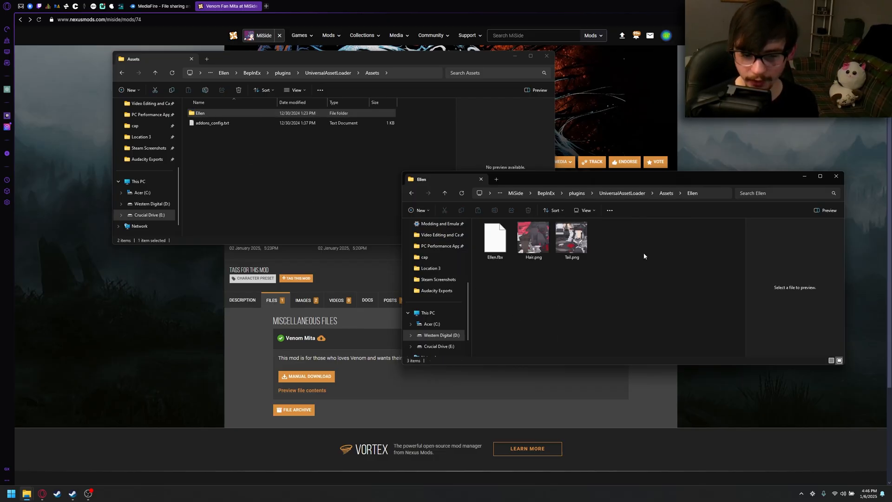
click(445, 193)
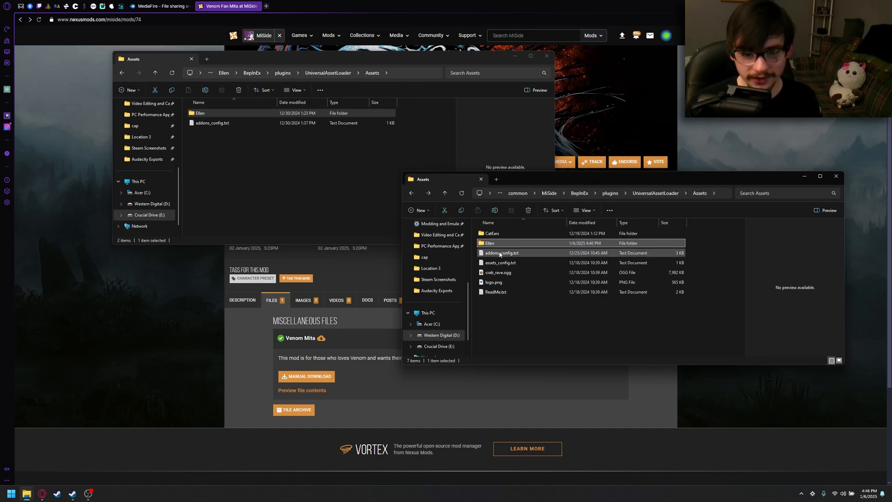
mouse_move(501, 253)
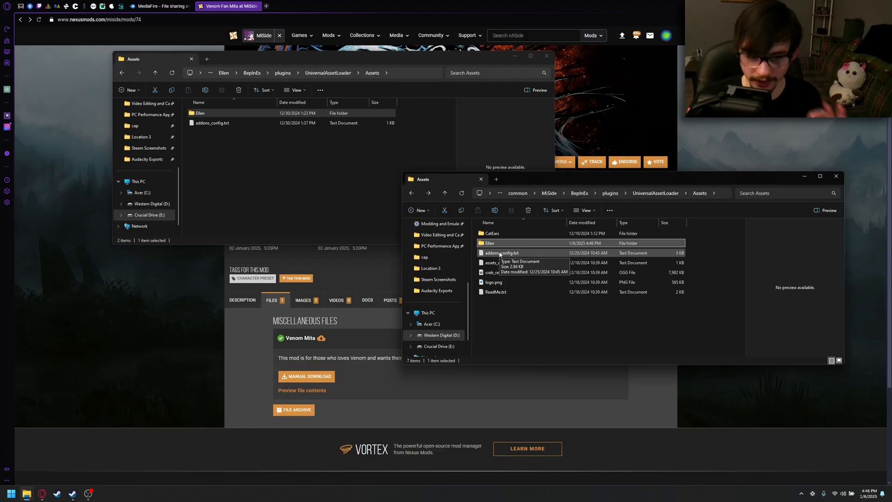
Step: Paste the EllenTail and EllenHair lines from the mod's addons_config.txt into the game's config
double_click(503, 253)
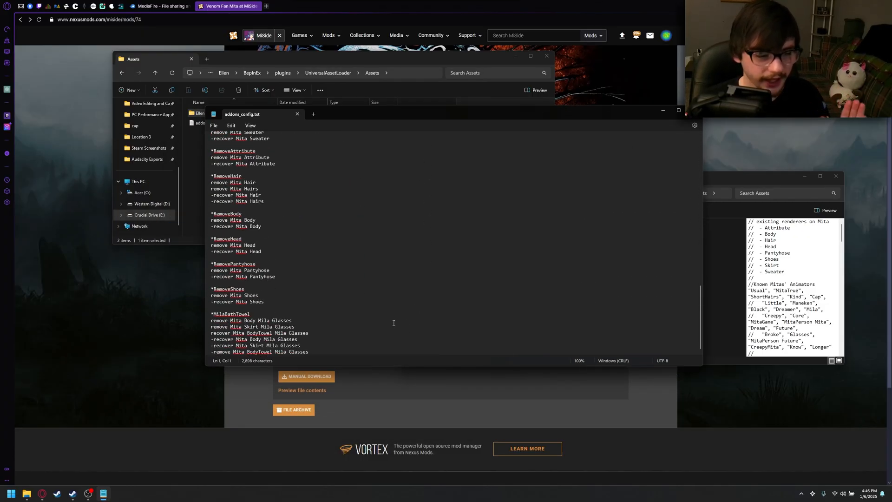
click(309, 352)
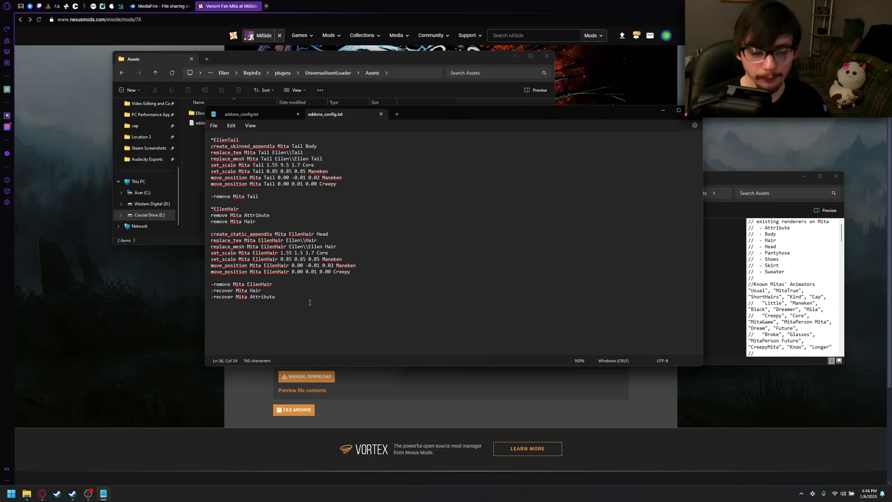
key(ctrl+a)
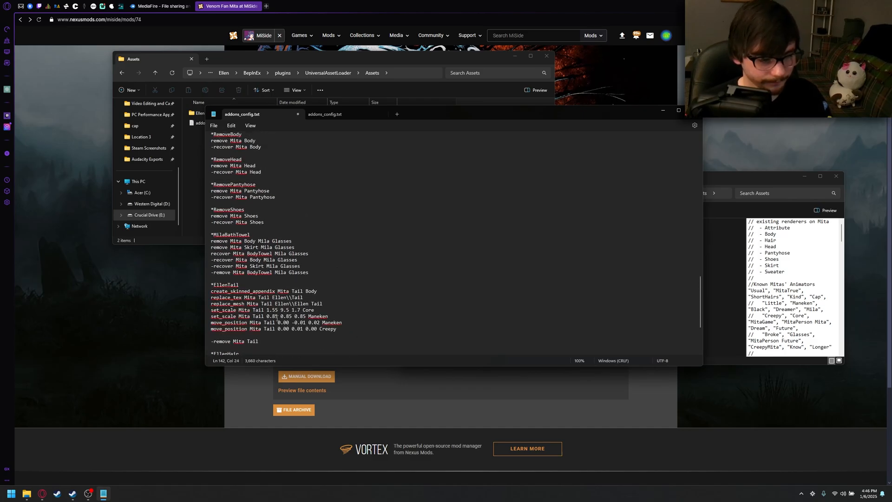
scroll(down, 3)
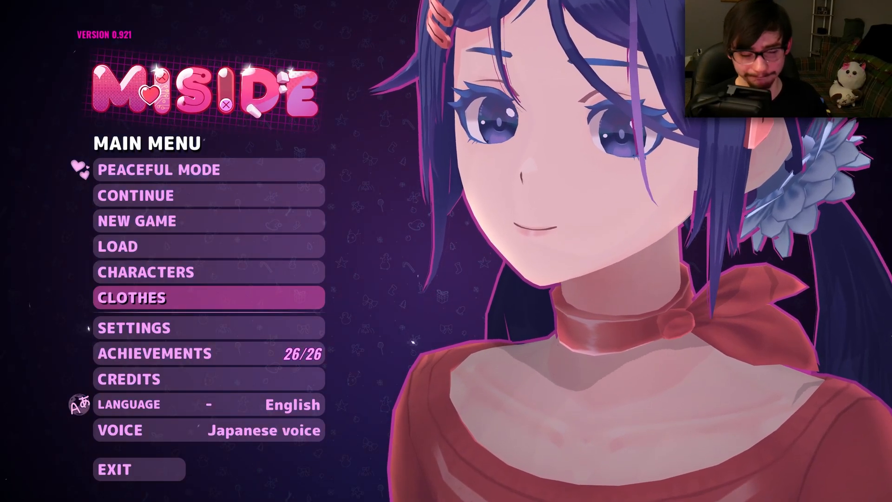
Step: Enable EllenTail and EllenHair in Clothes addons and go back to the main menu
click(132, 298)
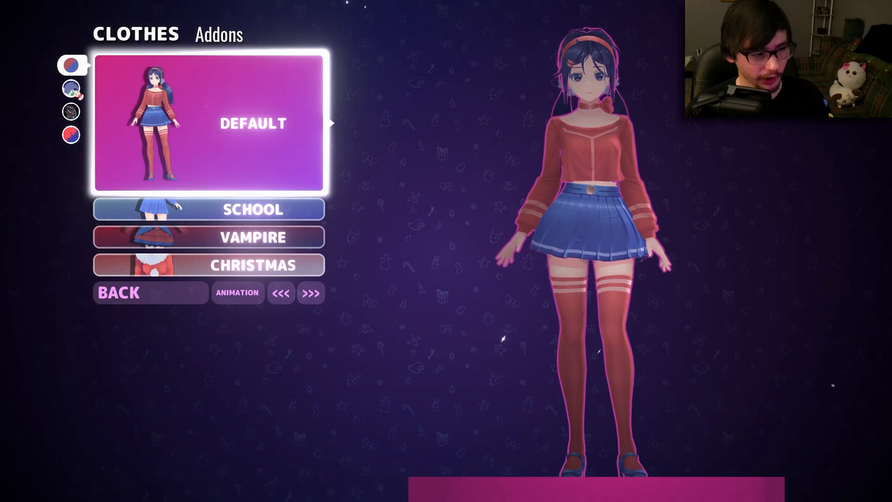
click(71, 87)
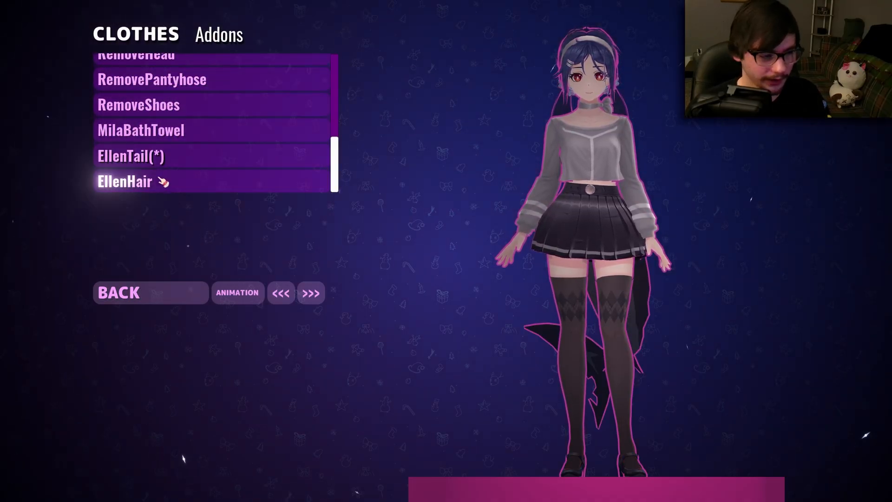
click(133, 181)
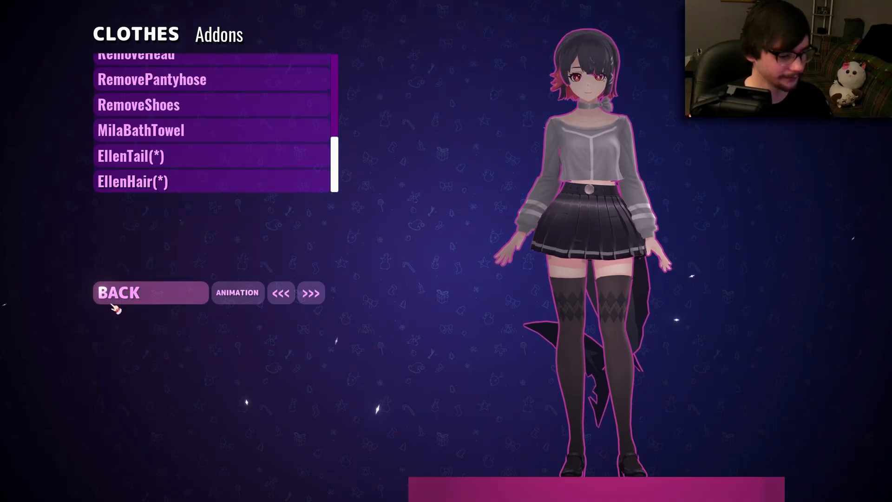
click(120, 292)
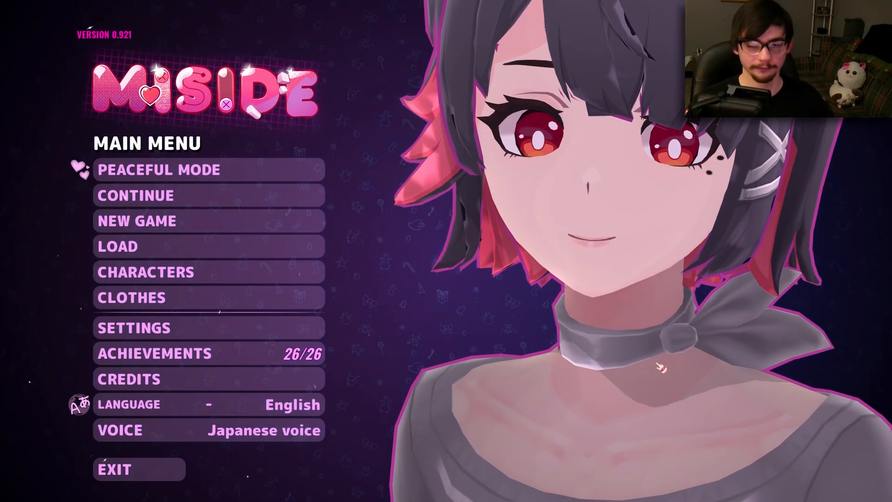